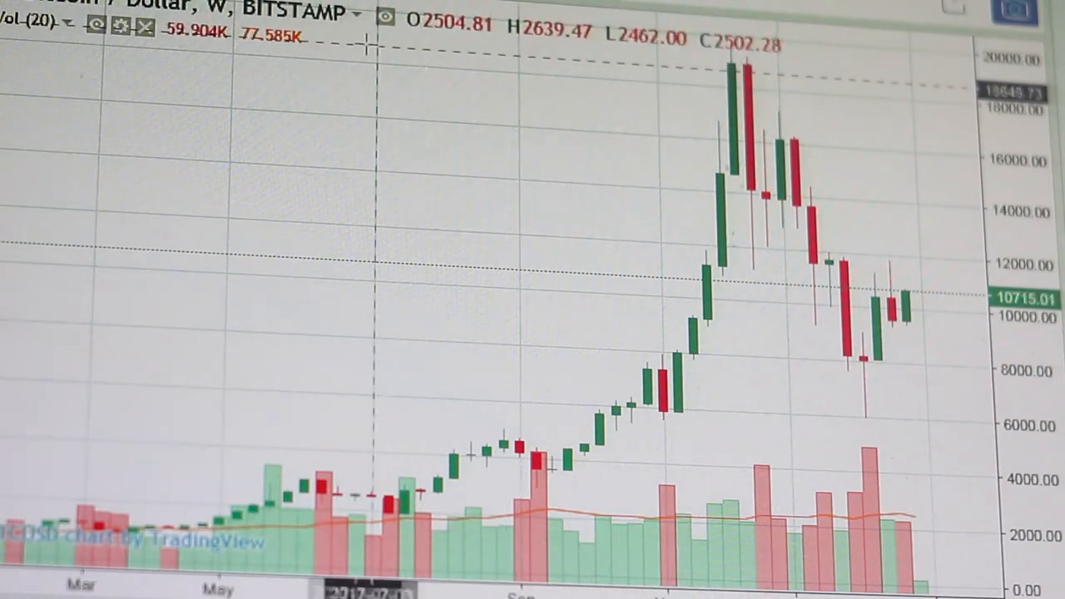
mouse_move(424, 283)
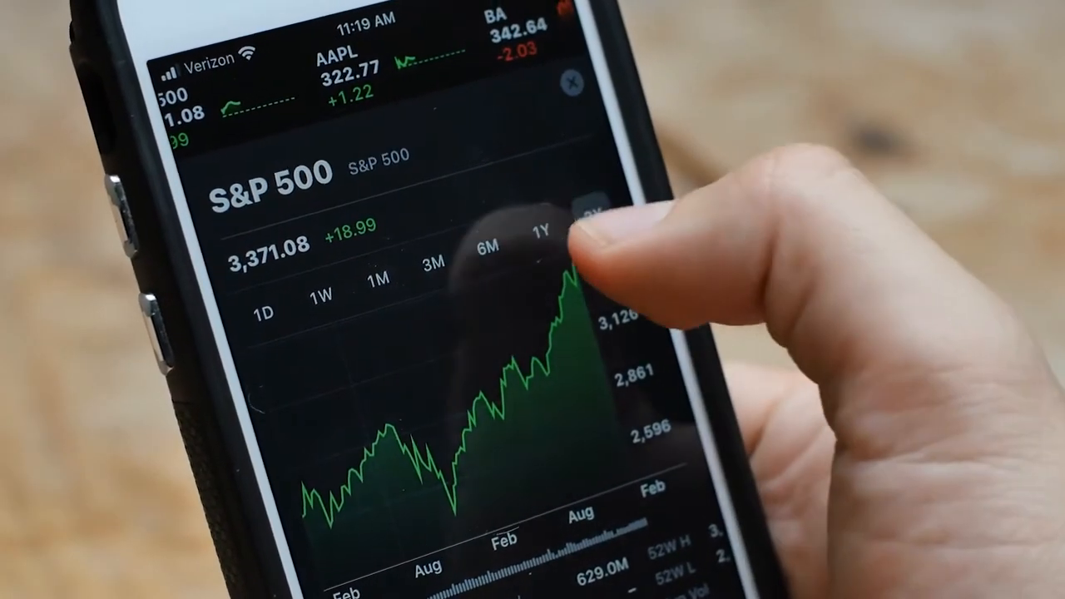
click(539, 229)
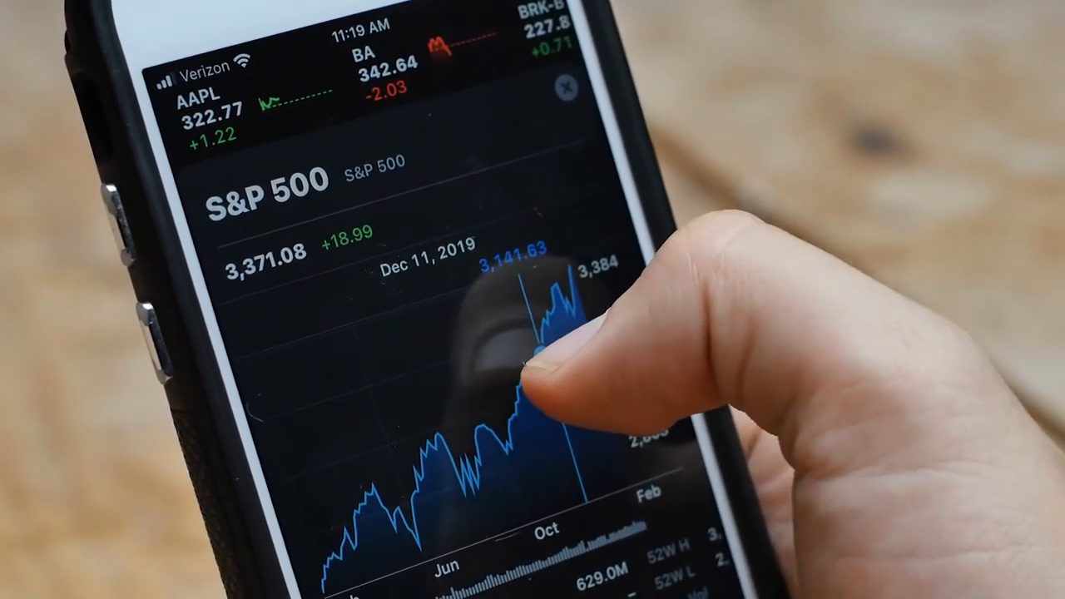
click(539, 233)
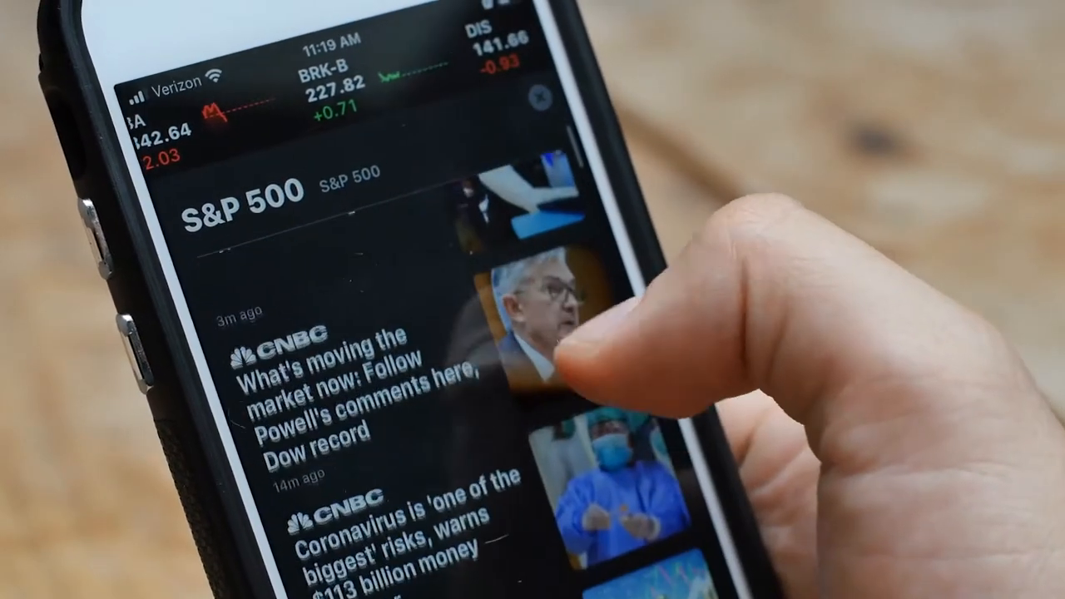
scroll(down, 3)
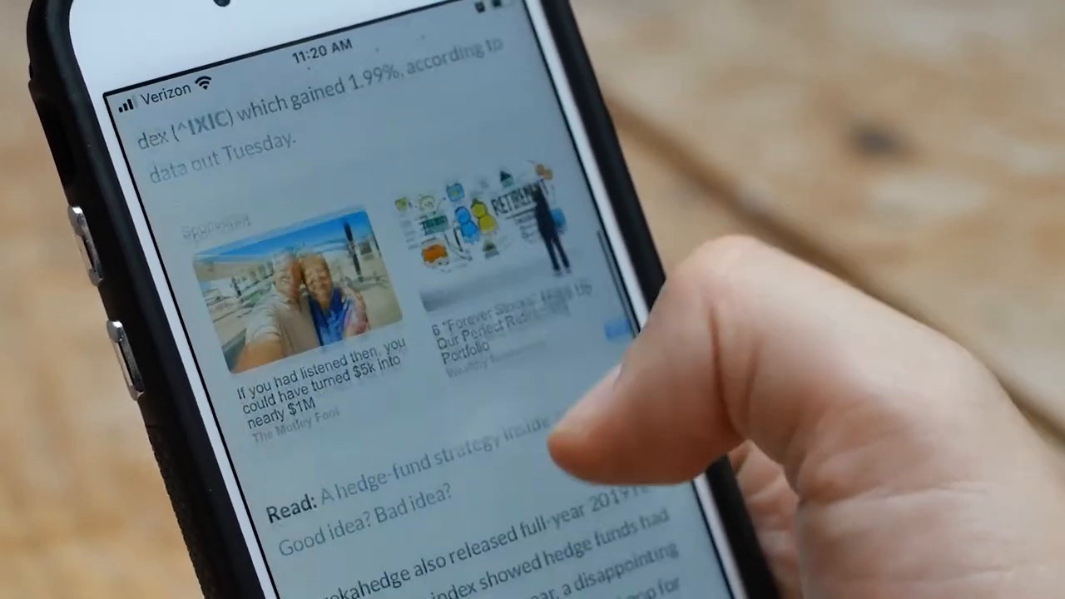
scroll(down, 3)
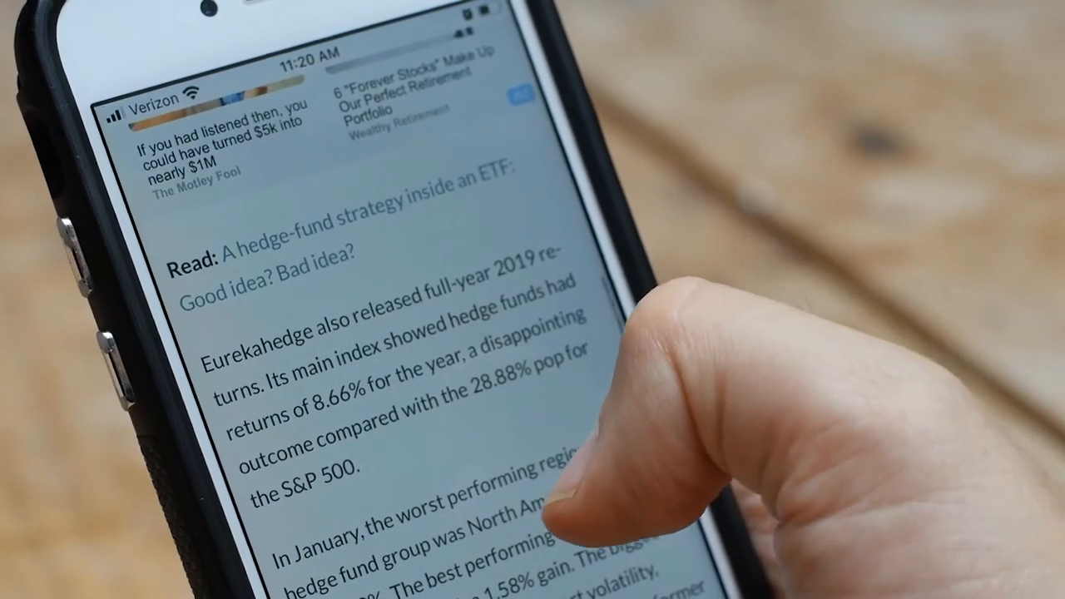
scroll(down, 3)
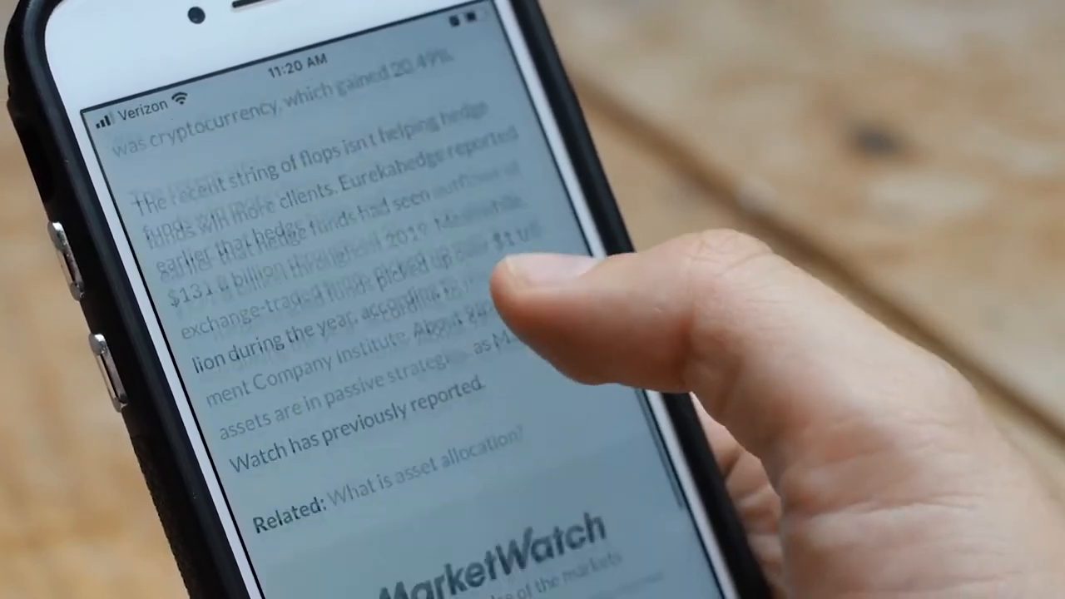